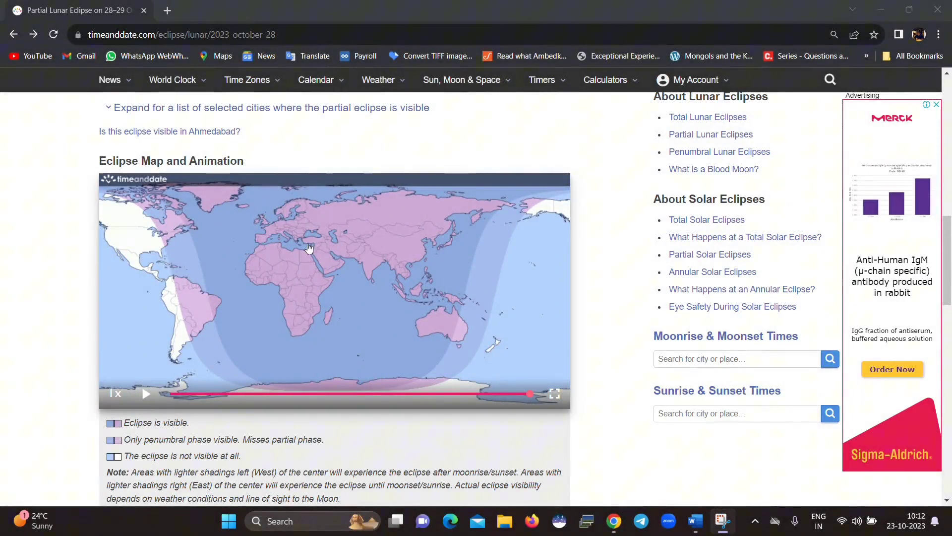
- Play the October 2023 eclipse map animation full-screen and advance it to about 22:10 UTC and beyond
left_click(146, 393)
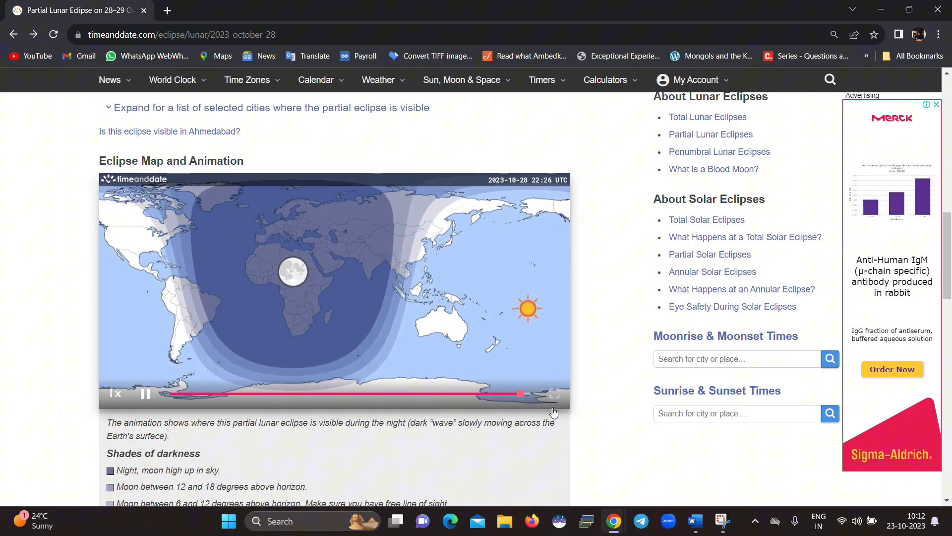
left_click(554, 395)
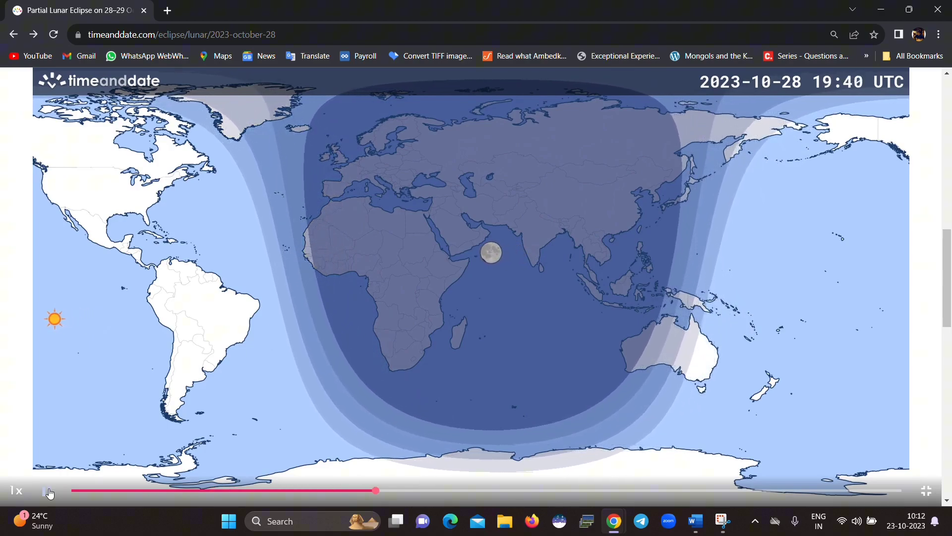
left_click_drag(377, 490, 516, 490)
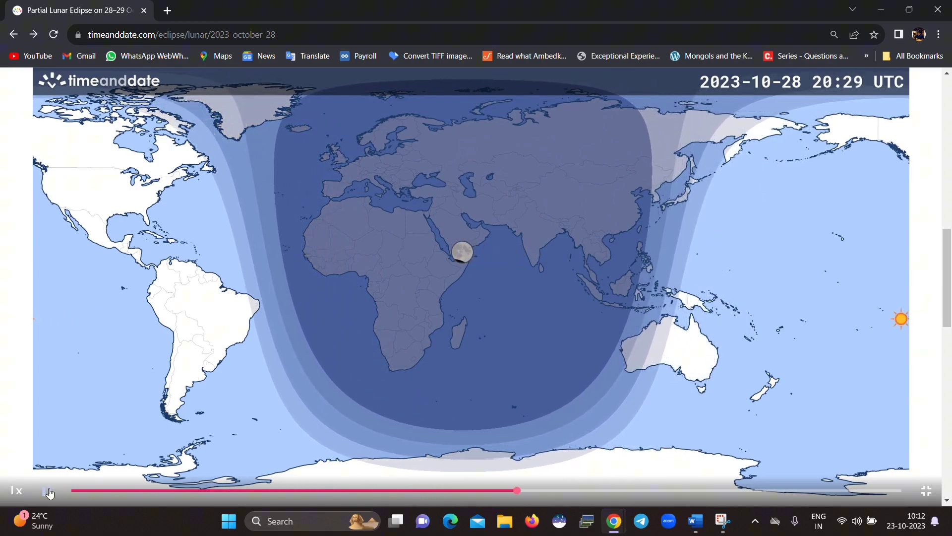
left_click_drag(516, 490, 681, 490)
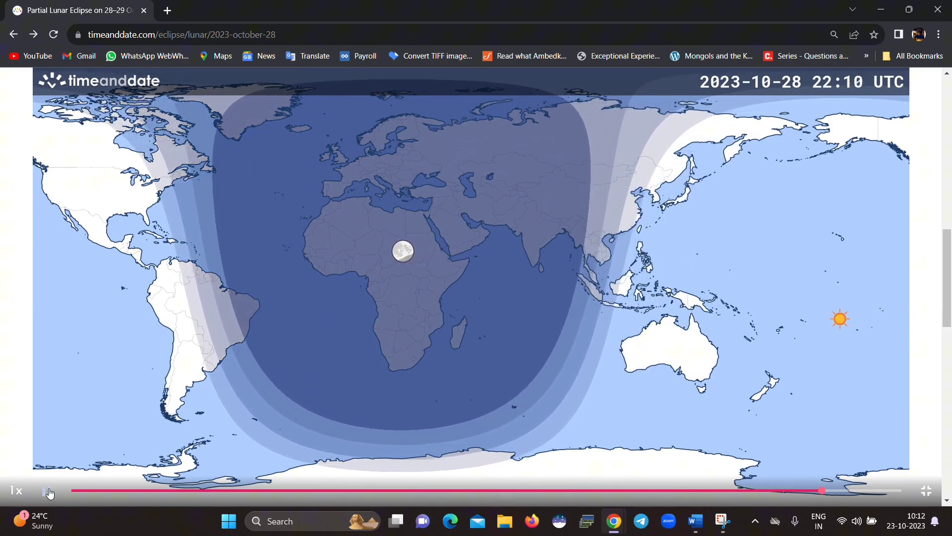
left_click_drag(823, 490, 902, 490)
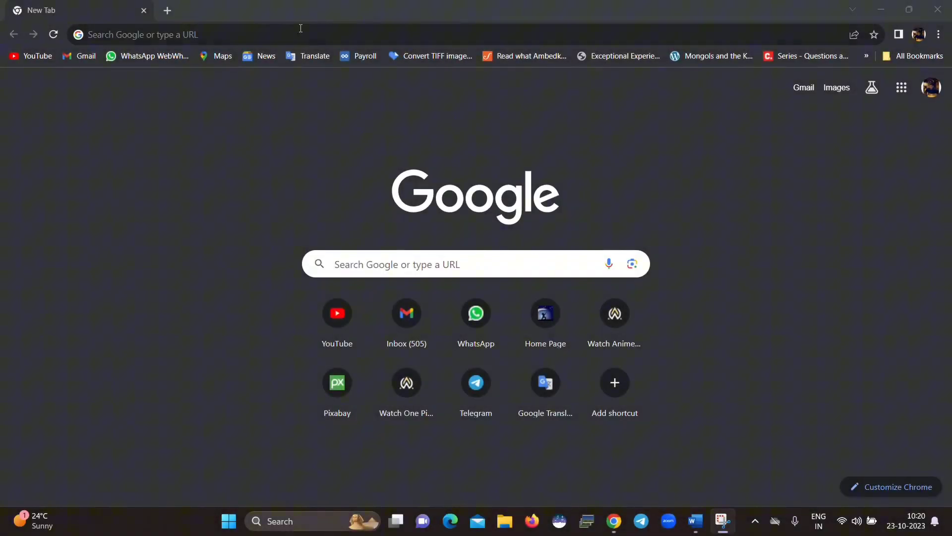
- Search 'Partial lunar eclipse 2023' and load the timeanddate.com 28–29 October 2023 eclipse page
type("Partial lunar eclipse 2023")
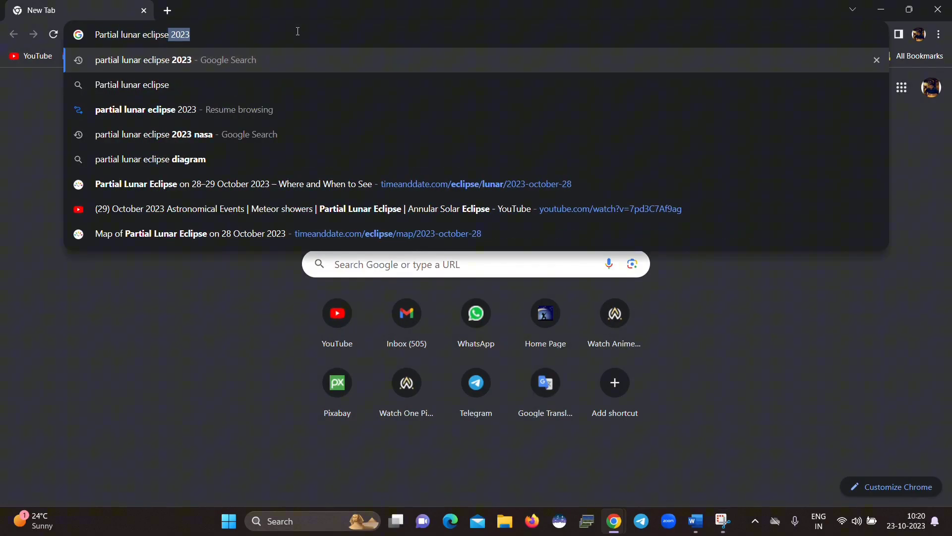
left_click(143, 59)
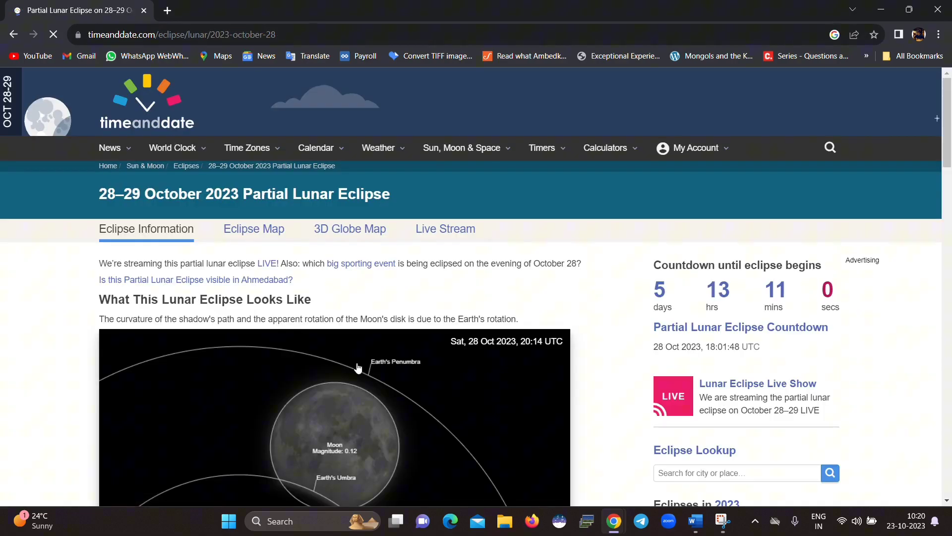
- Enter 'New delhi' in the Eclipse Lookup so New Delhi, India appears among matches
scroll("down", 3)
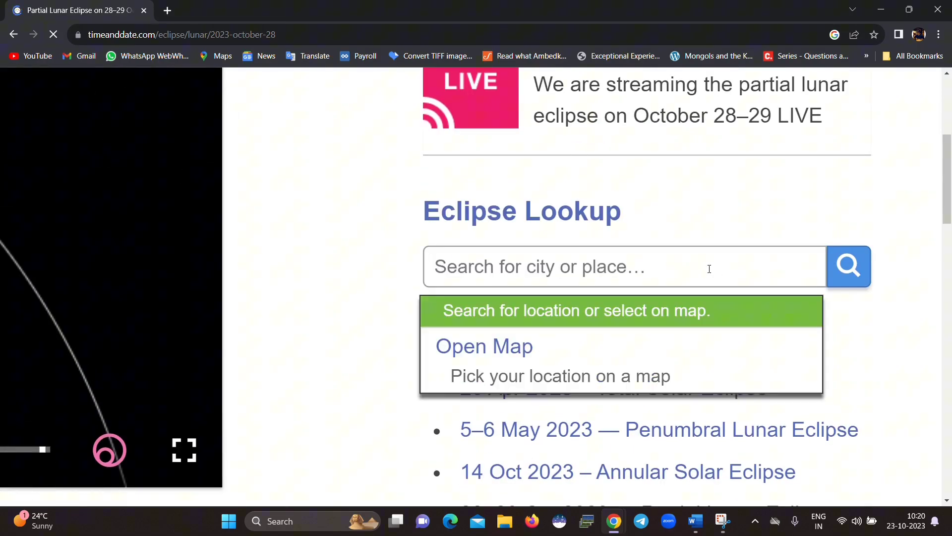
type("New delh")
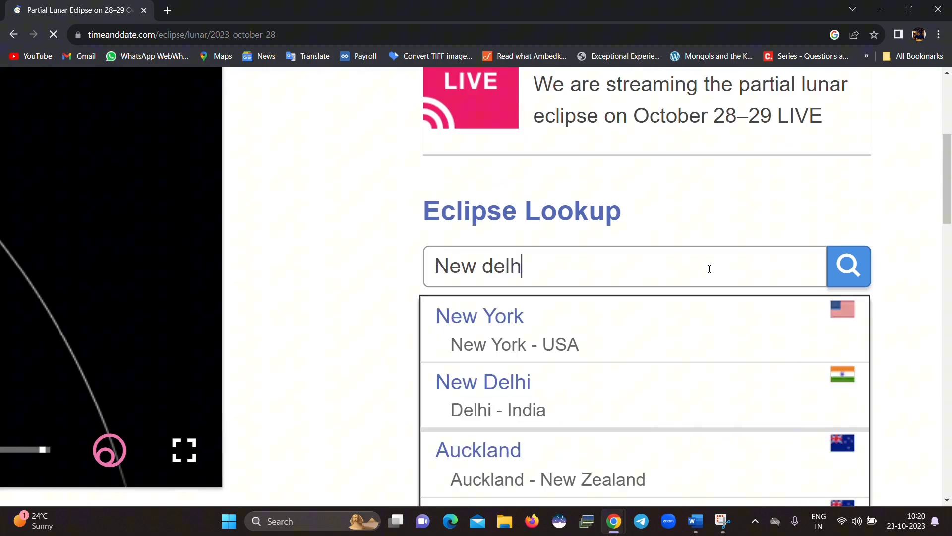
type("i")
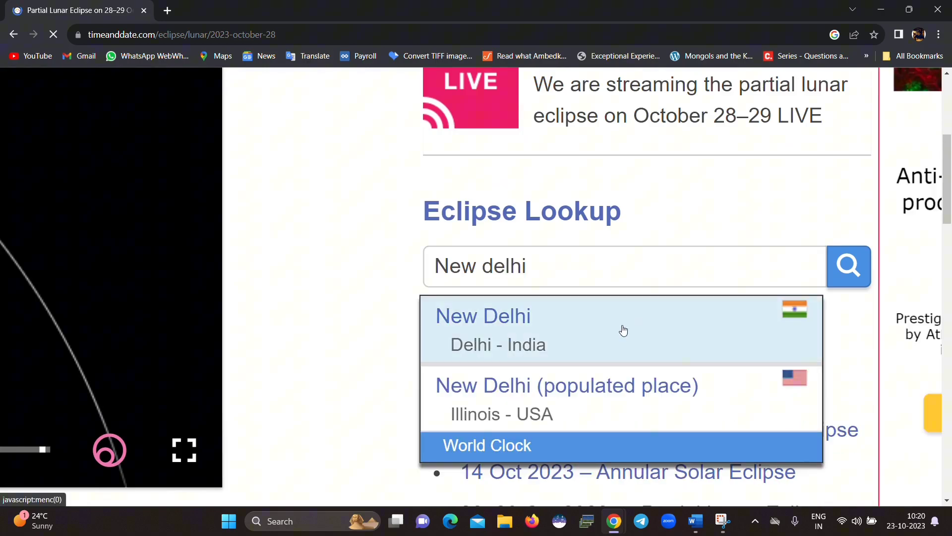
- Choose New Delhi, India and view its eclipse times: begins 23:31, maximum 01:44, ends 03:56
left_click(483, 316)
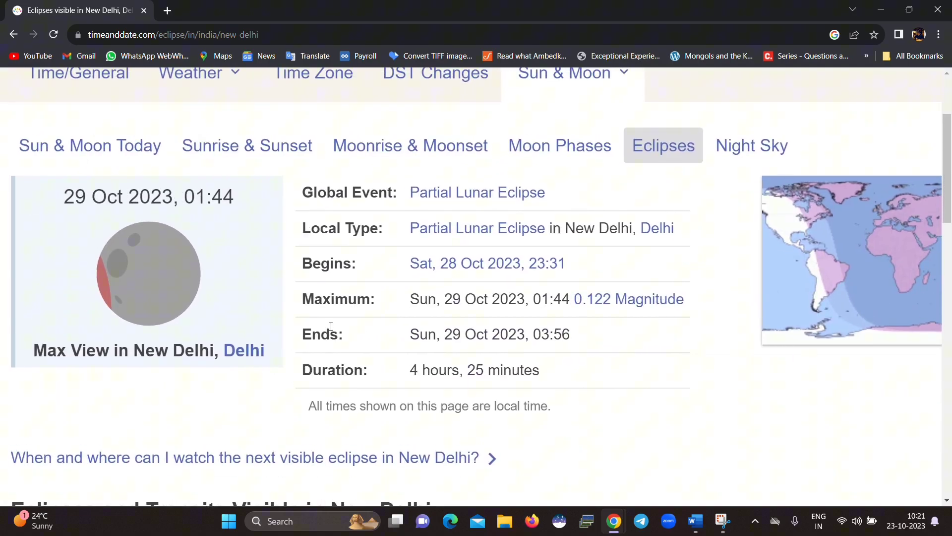
scroll("up", 3)
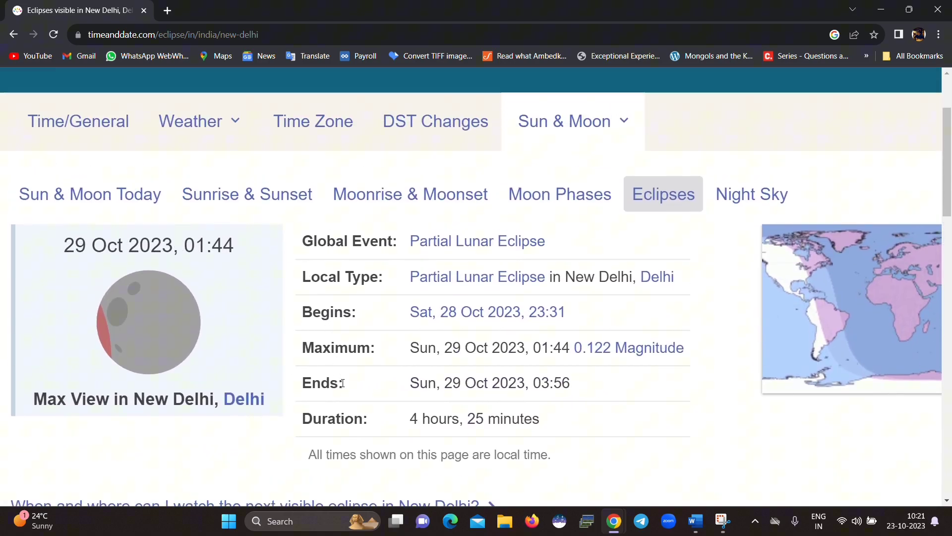